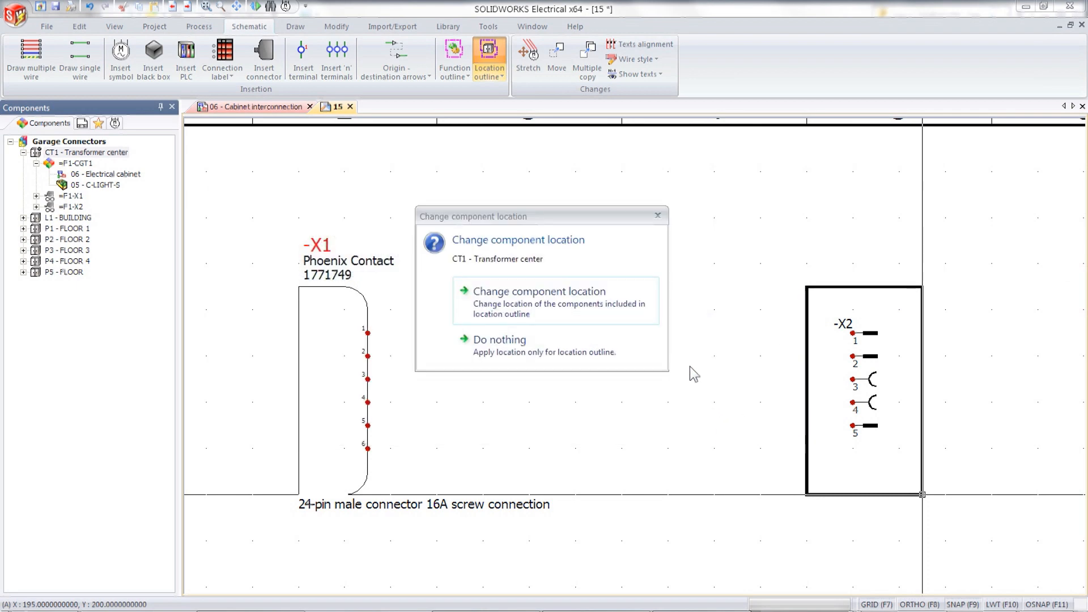
Keep the +CT1 location on the outline only ('Do nothing') and start a single wire from -X1.
left_click(538, 291)
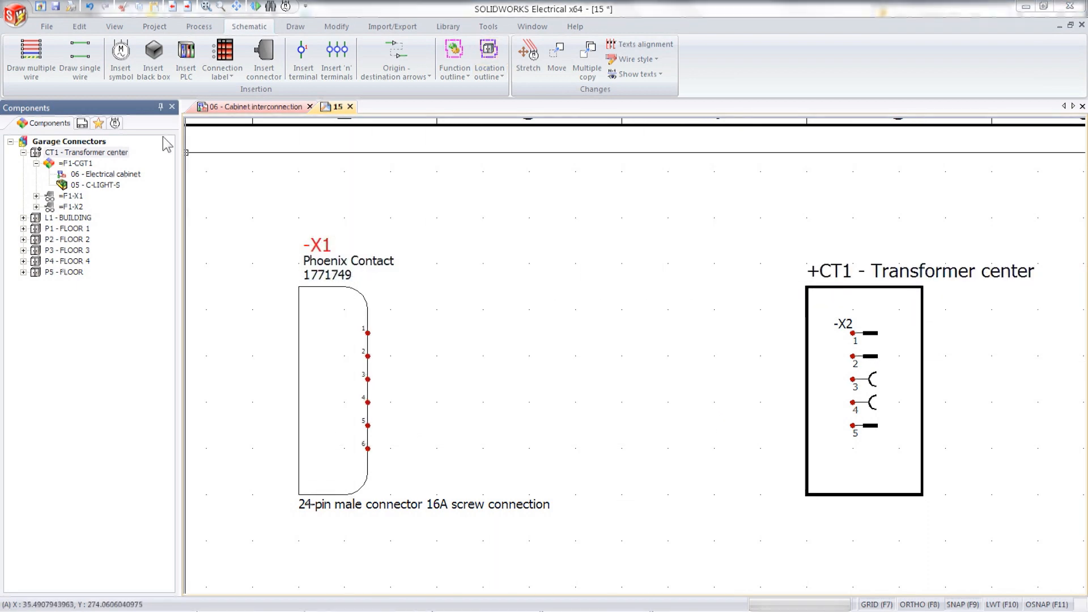
left_click(78, 54)
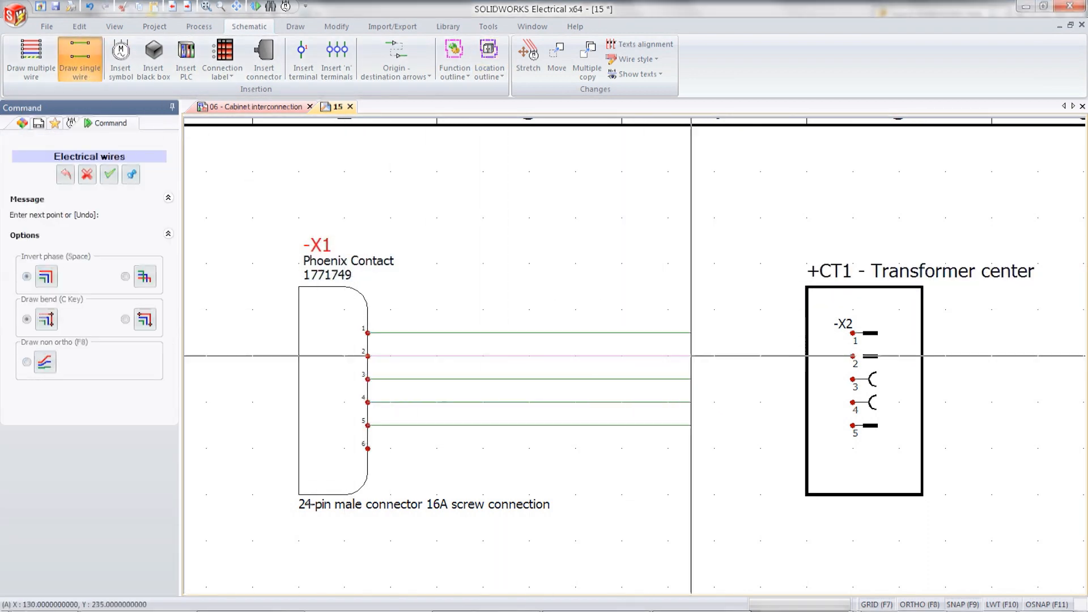